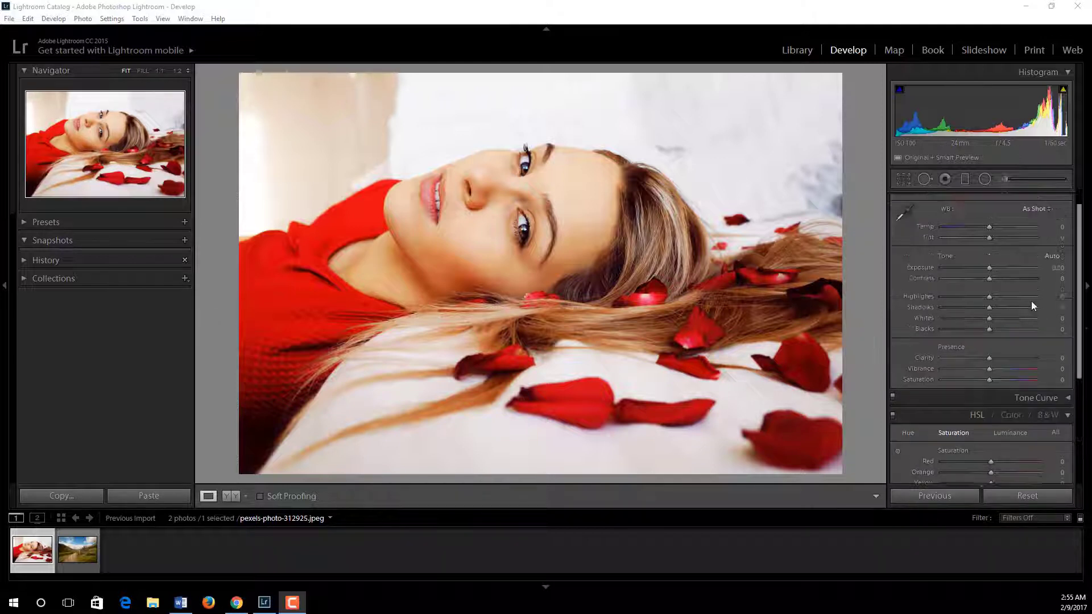
- Switch the rose-petal portrait's treatment from Color to Black & White
{"action": "left_click", "coordinate": [1064, 199]}
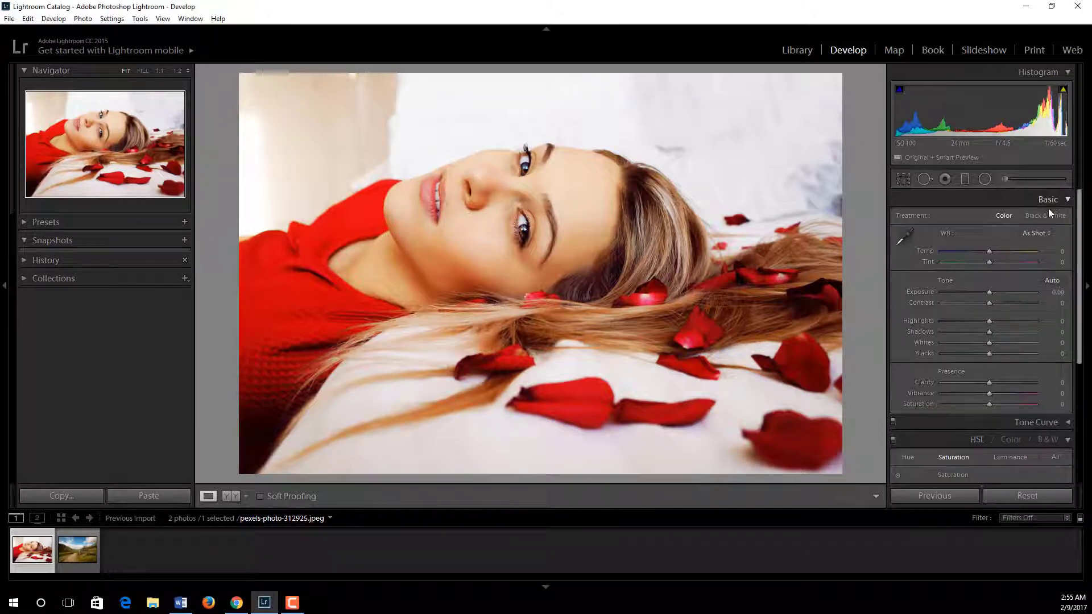
{"action": "left_click", "coordinate": [1044, 215]}
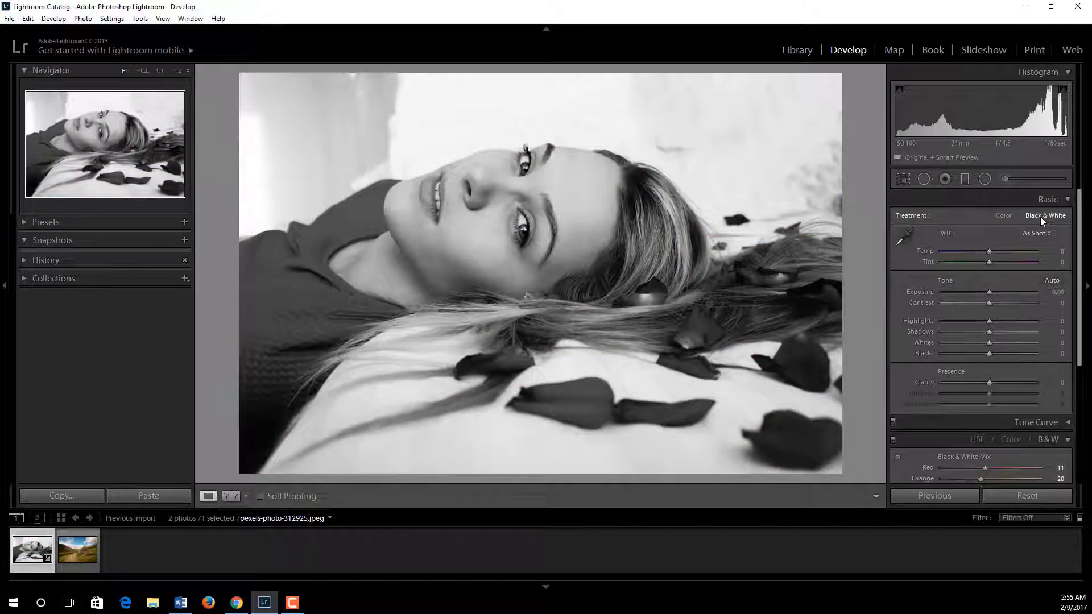
{"action": "mouse_move", "coordinate": [1004, 179]}
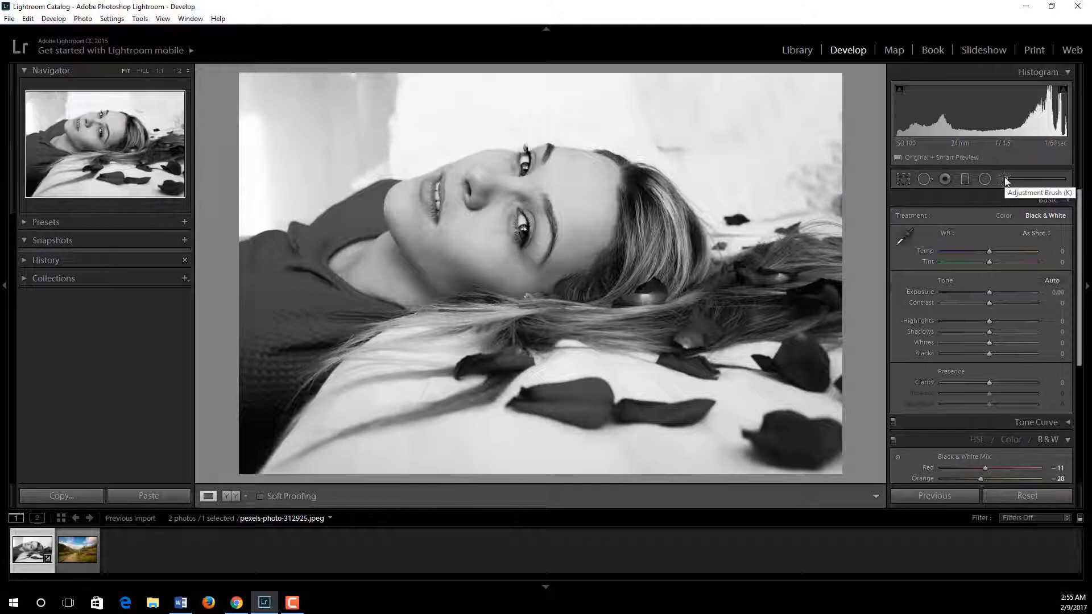
- Try a red Adjustment Brush tint on the dress, then reset the portrait to full colour
{"action": "left_click", "coordinate": [1005, 179]}
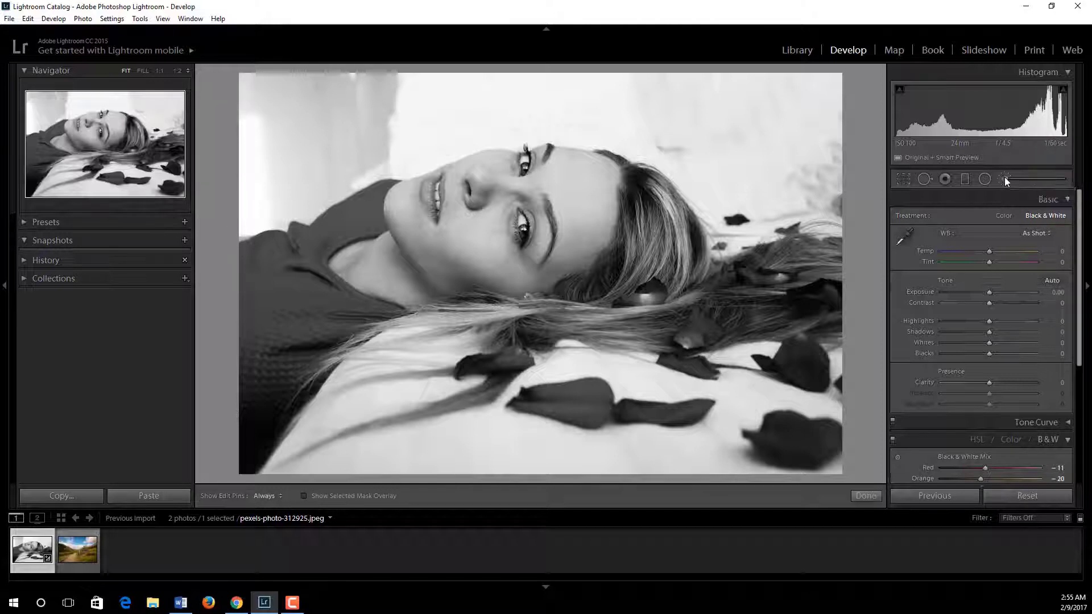
{"action": "left_click", "coordinate": [1004, 179]}
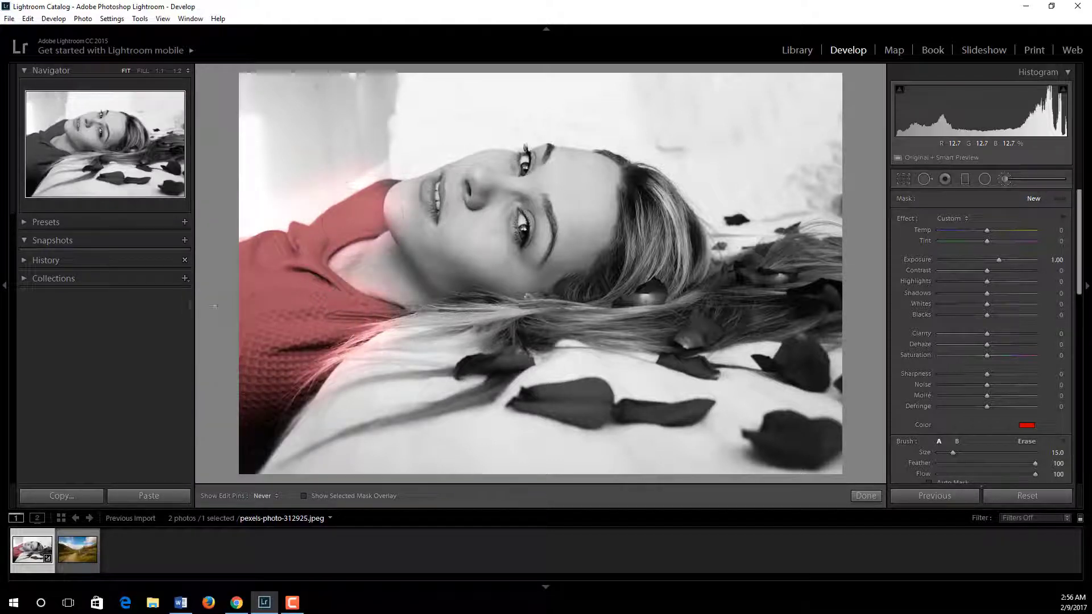
{"action": "left_click", "coordinate": [526, 398]}
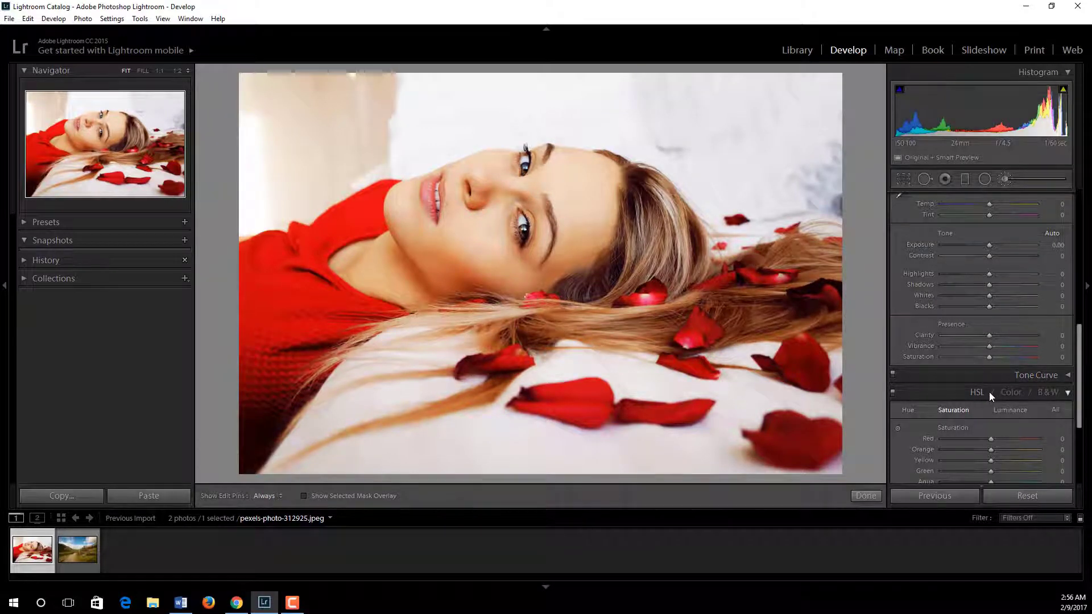
- Drag the HSL Saturation colour sliders down to -100
{"action": "scroll", "scroll_direction": "down", "scroll_amount": 3}
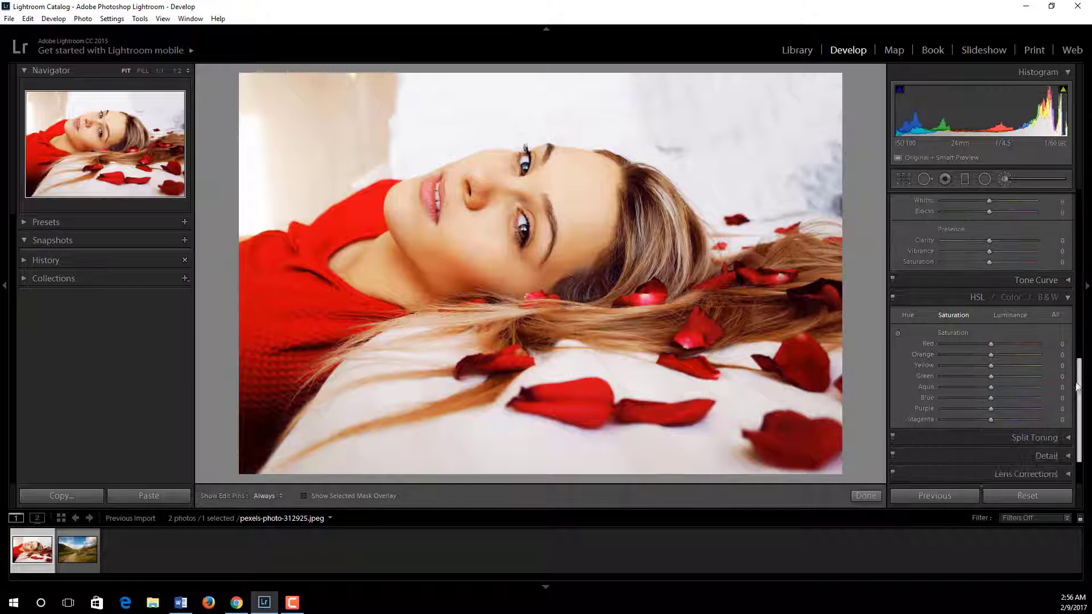
{"action": "scroll", "scroll_direction": "down", "scroll_amount": 3}
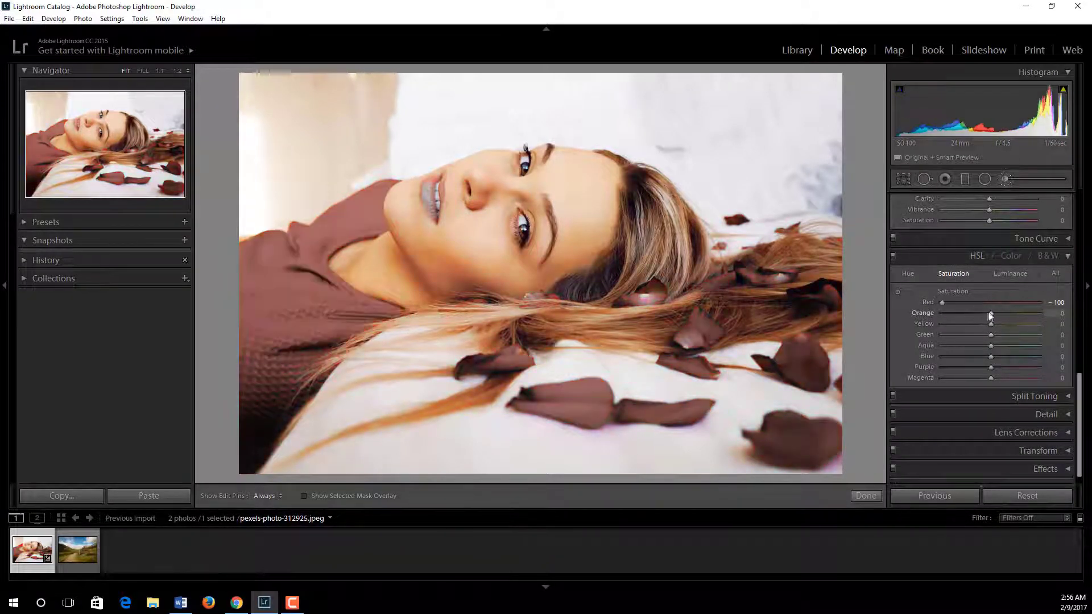
{"action": "left_click_drag", "start_coordinate": [990, 313], "coordinate": [942, 323]}
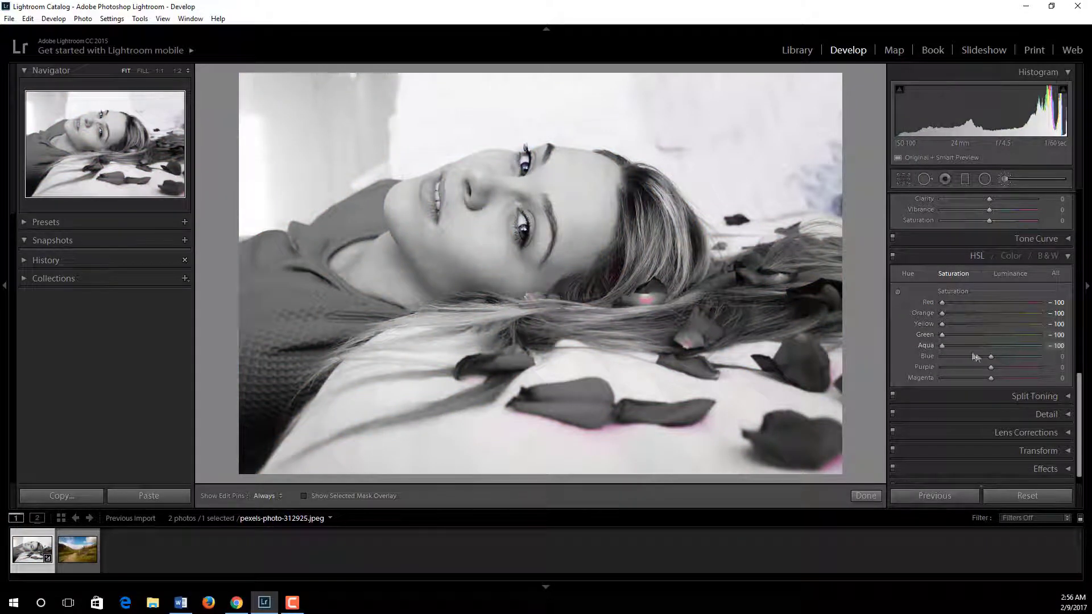
{"action": "left_click_drag", "start_coordinate": [990, 356], "coordinate": [942, 367]}
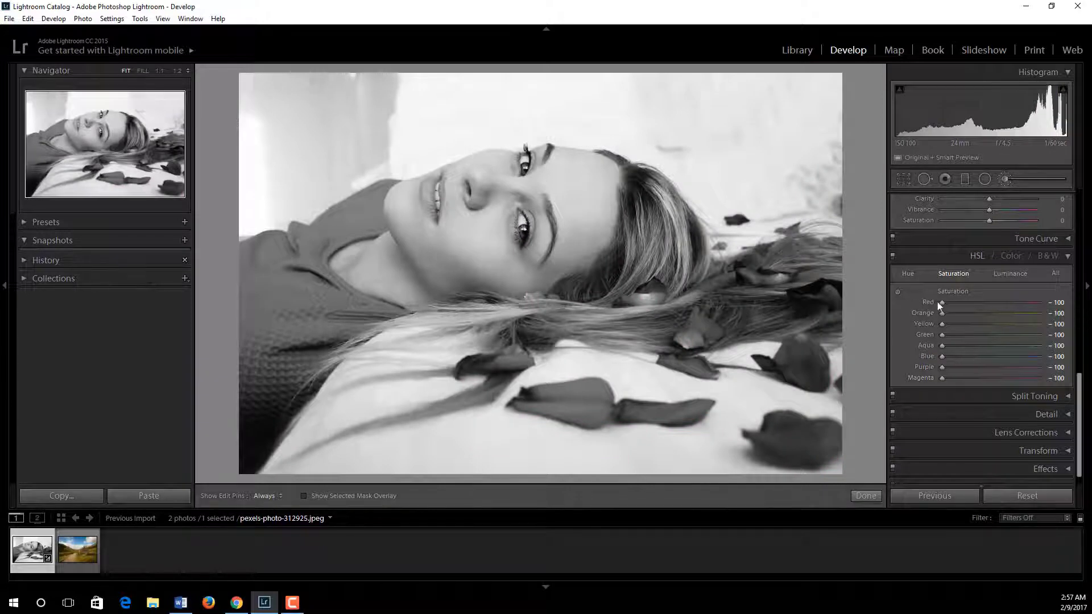
- Raise the Red saturation slider to +30
{"action": "left_click_drag", "start_coordinate": [942, 302], "coordinate": [955, 302]}
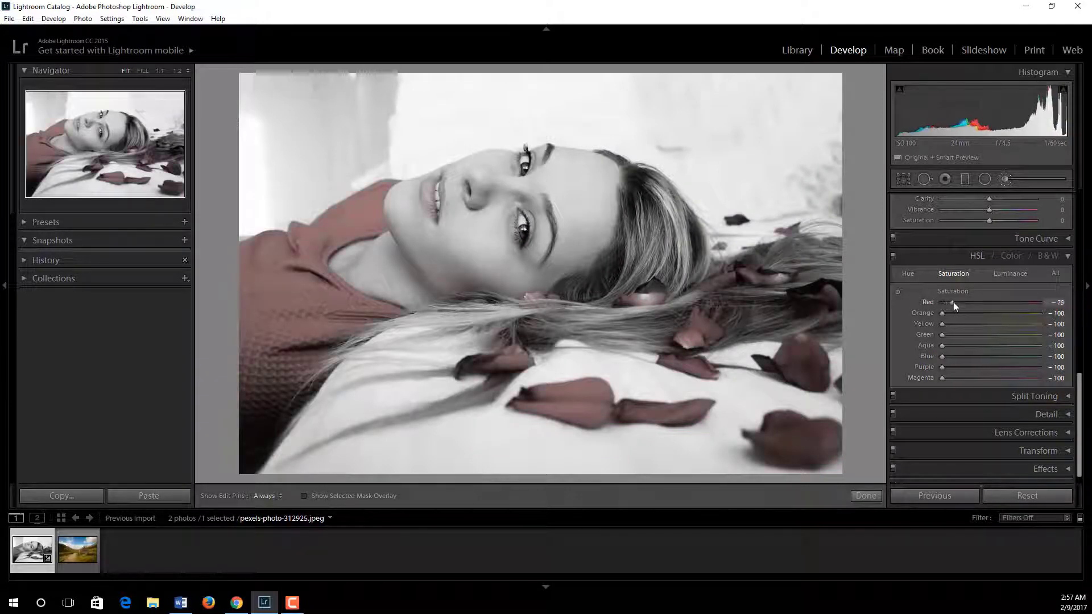
{"action": "left_click_drag", "start_coordinate": [952, 302], "coordinate": [1000, 302]}
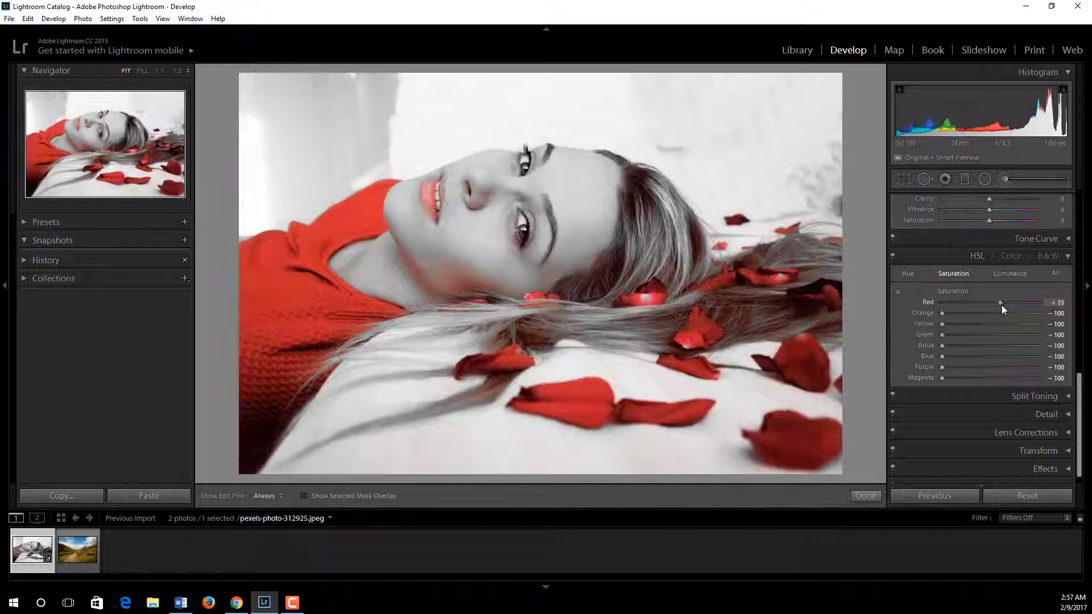
{"action": "left_click_drag", "start_coordinate": [1001, 302], "coordinate": [1008, 302]}
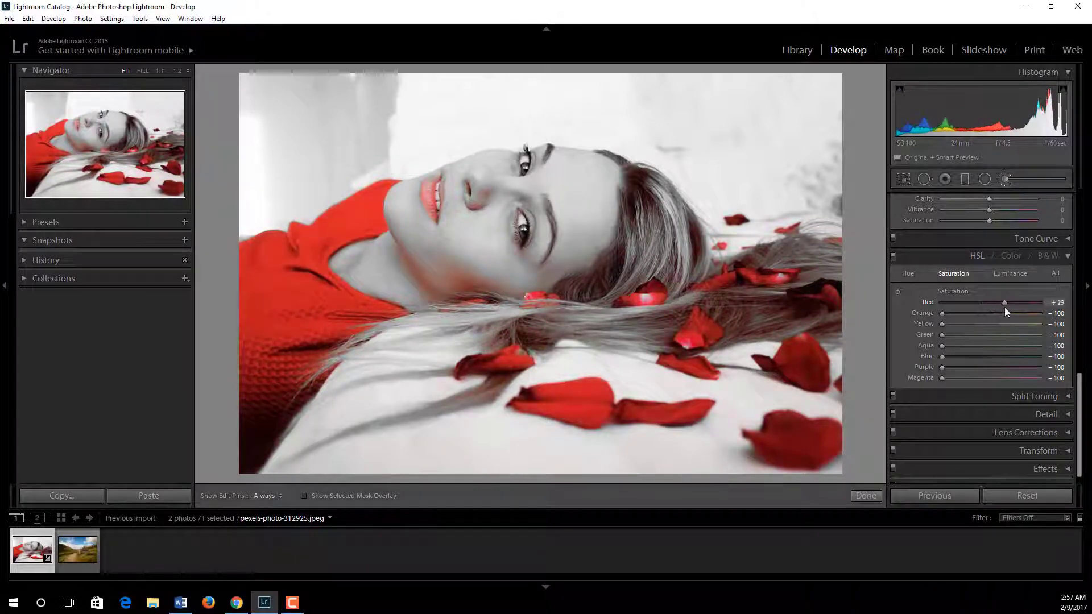
{"action": "left_click_drag", "start_coordinate": [1005, 302], "coordinate": [998, 302]}
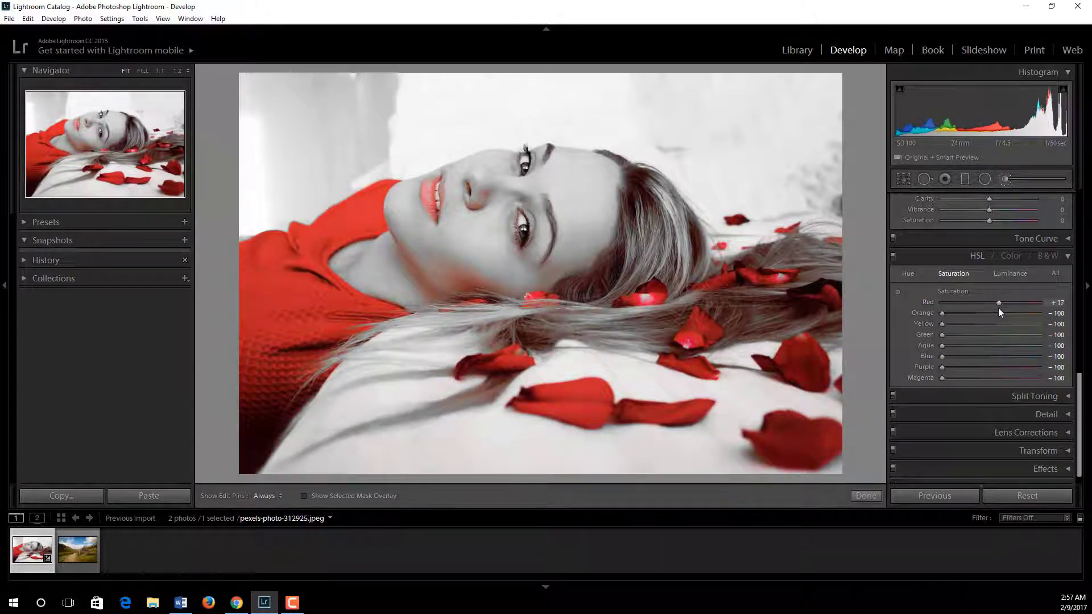
{"action": "left_click_drag", "start_coordinate": [999, 302], "coordinate": [1005, 302]}
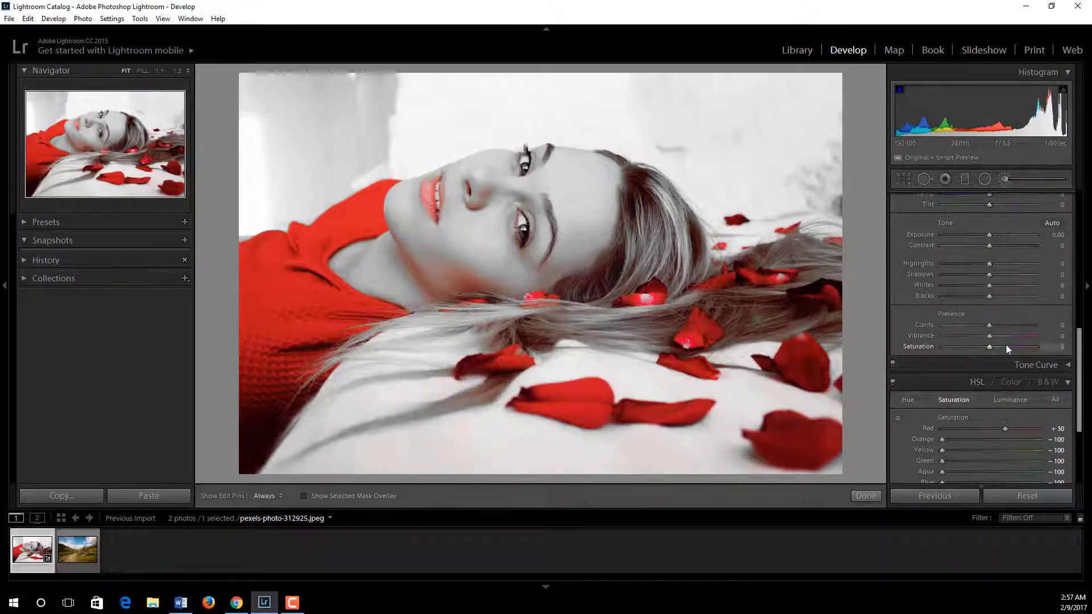
- Create a new Adjustment Brush with Saturation -100 for the lips
{"action": "left_click", "coordinate": [1004, 178]}
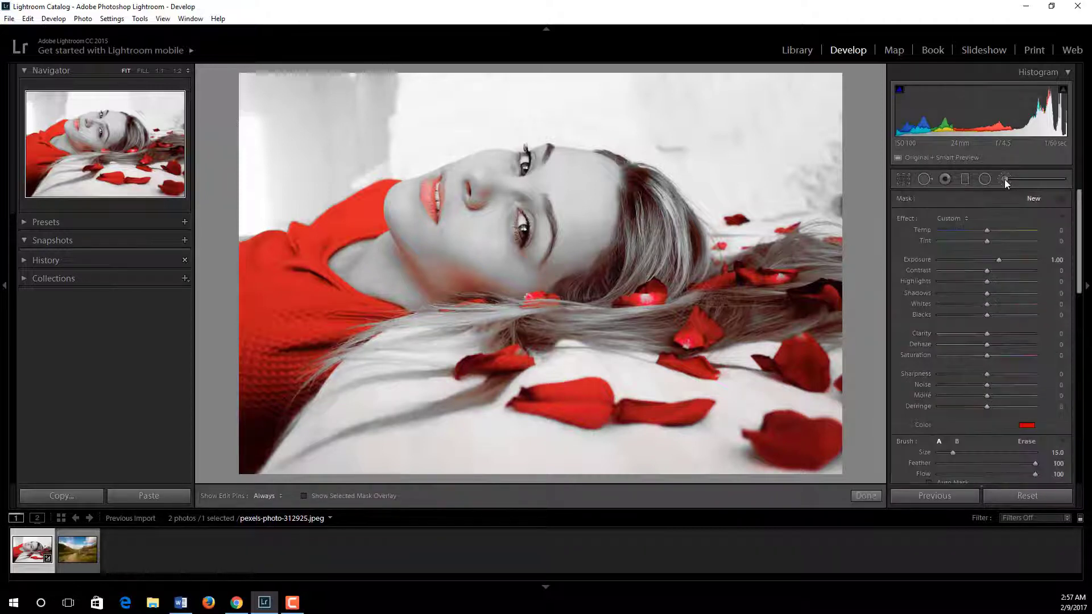
{"action": "left_click", "coordinate": [1026, 424]}
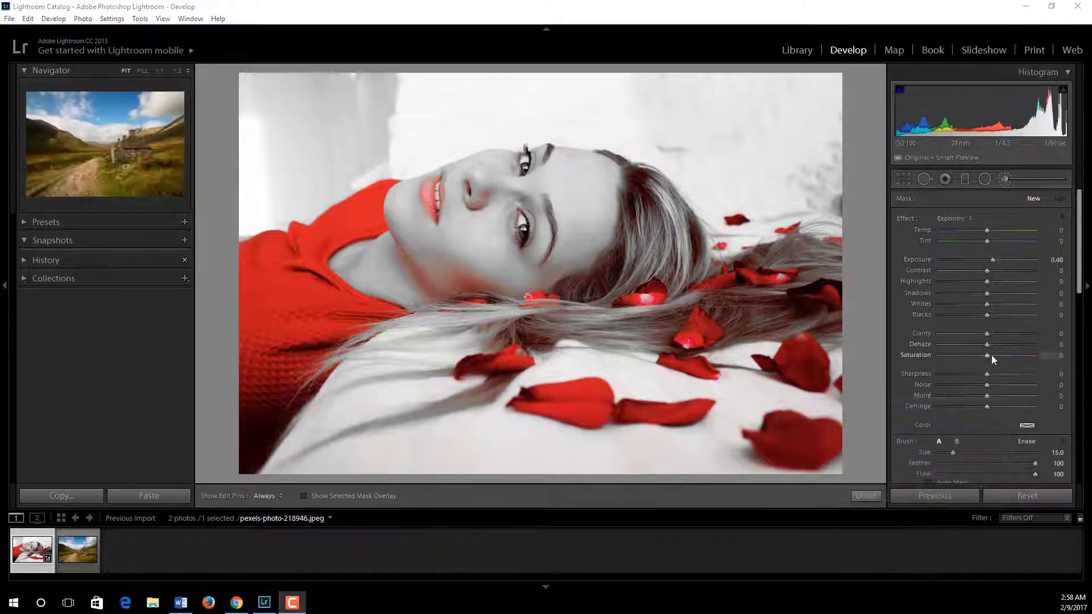
{"action": "left_click_drag", "start_coordinate": [987, 355], "coordinate": [942, 355]}
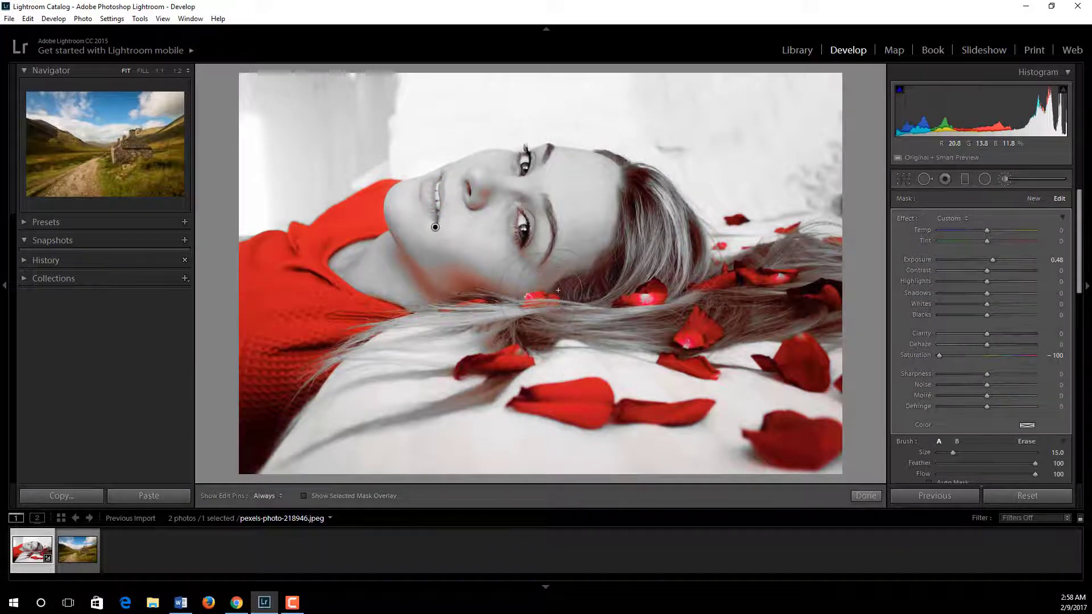
{"action": "mouse_move", "coordinate": [903, 178]}
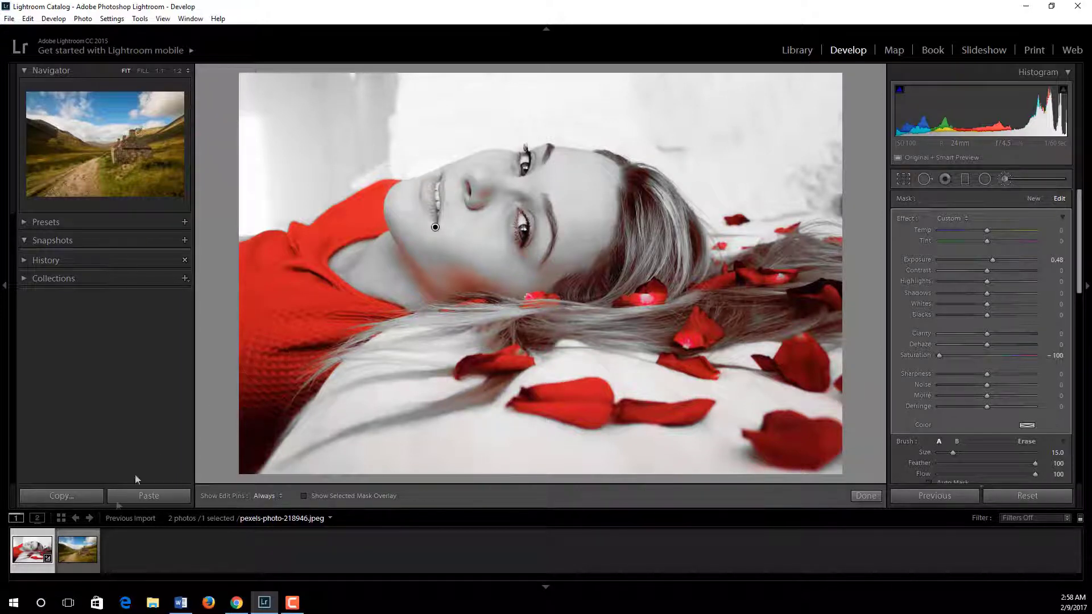
{"action": "mouse_move", "coordinate": [77, 563]}
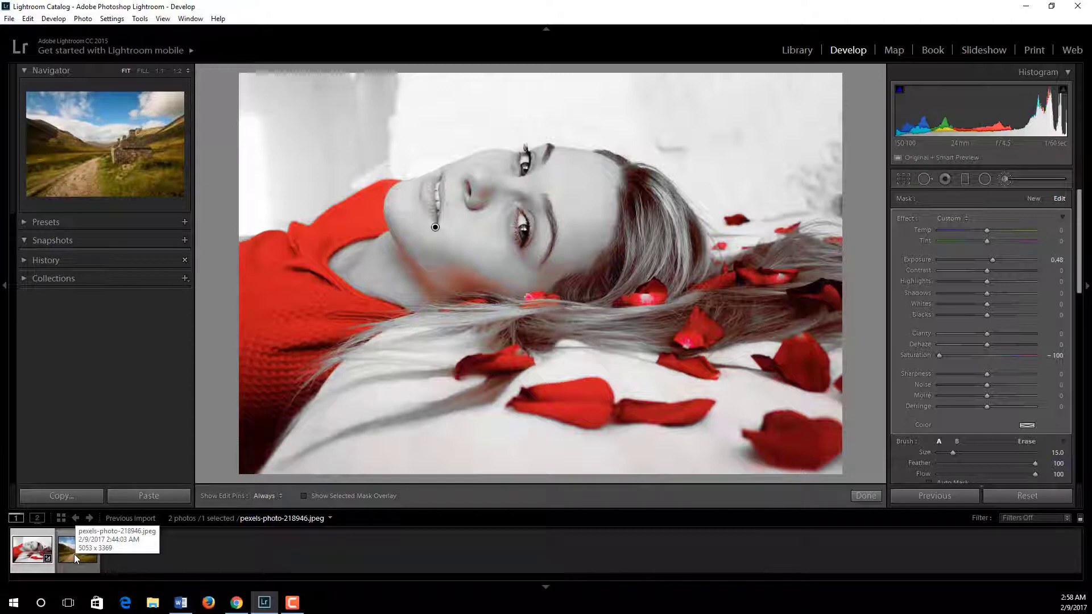
- Open the mountain landscape with the stone cottage from the filmstrip
{"action": "left_click", "coordinate": [69, 553]}
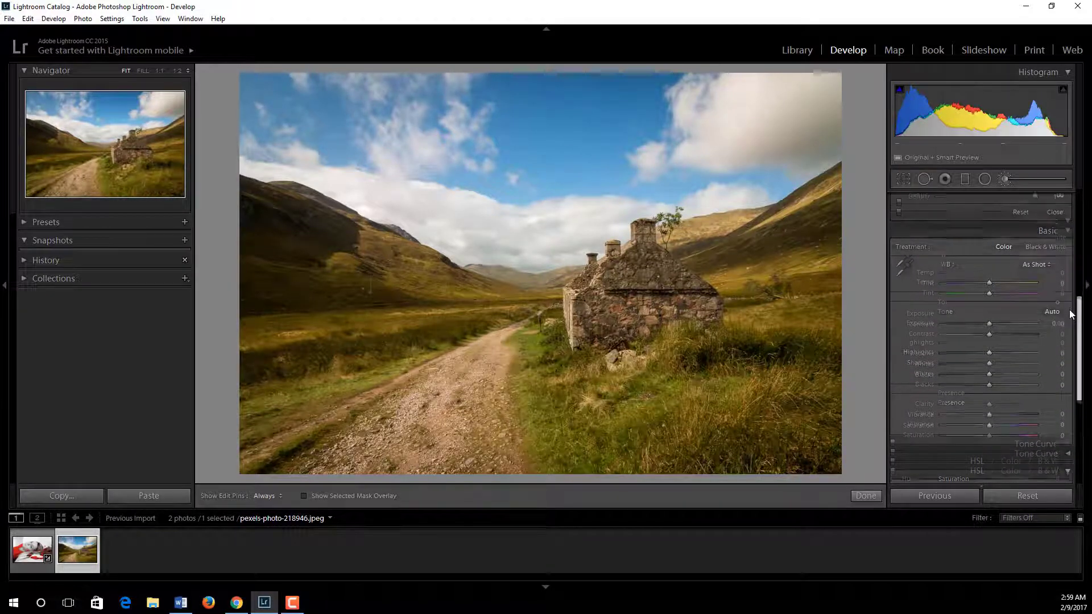
{"action": "scroll", "scroll_direction": "down", "scroll_amount": 3}
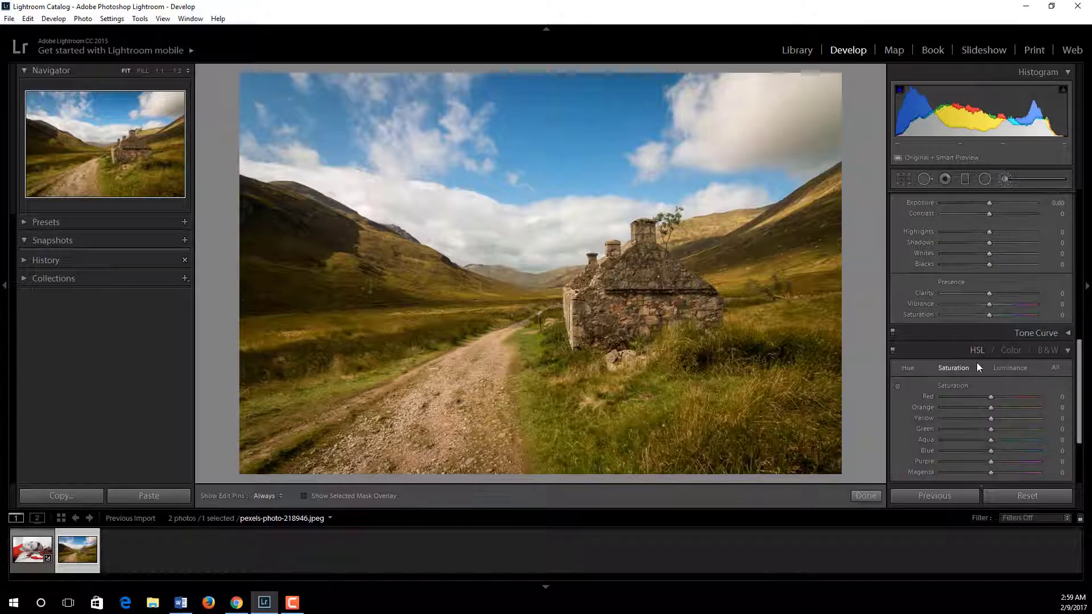
{"action": "mouse_move", "coordinate": [898, 385]}
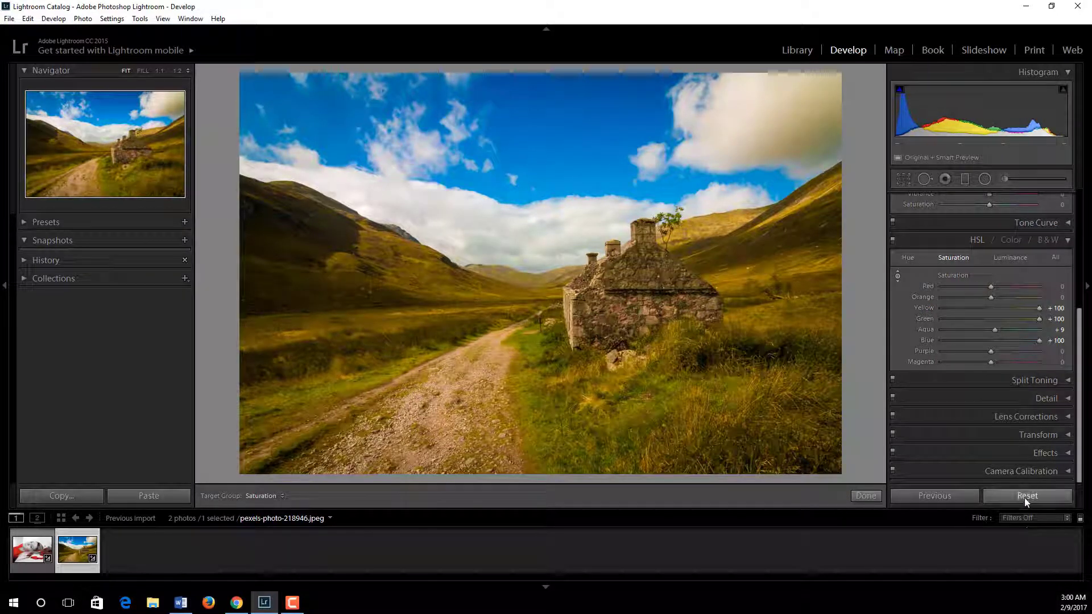
- Set every HSL saturation slider to -100, then raise Blue to about +35
{"action": "left_click", "coordinate": [1027, 495]}
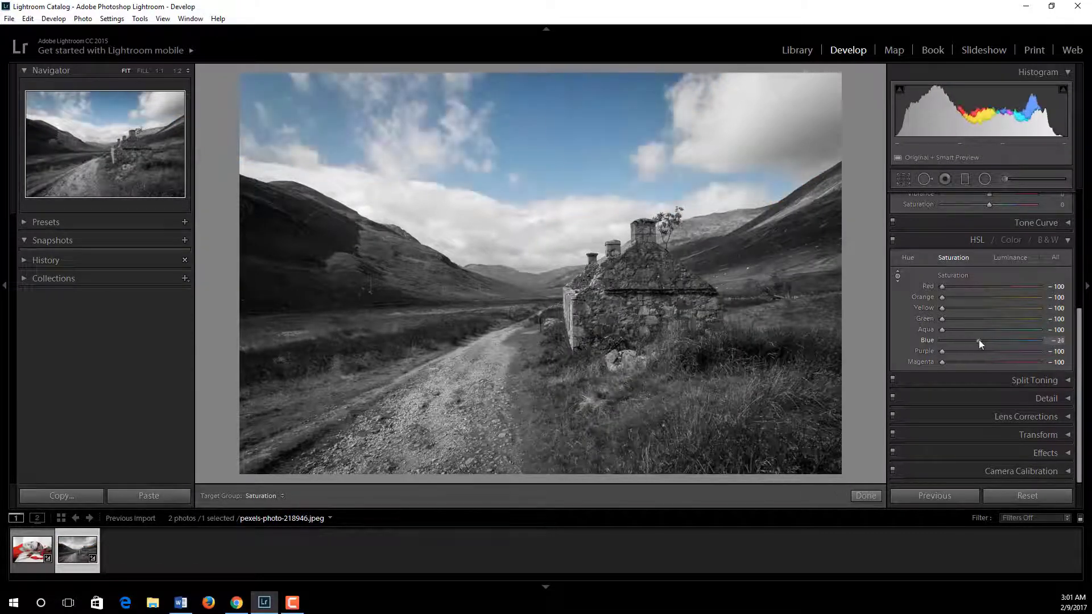
{"action": "left_click_drag", "start_coordinate": [982, 341], "coordinate": [1010, 341]}
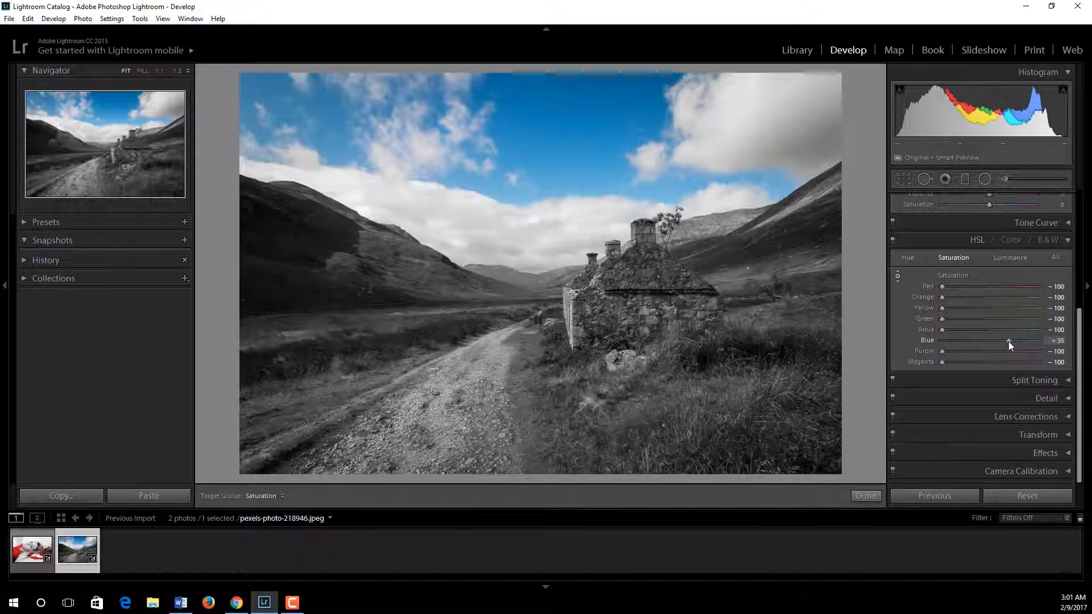
{"action": "left_click_drag", "start_coordinate": [1009, 340], "coordinate": [1052, 340]}
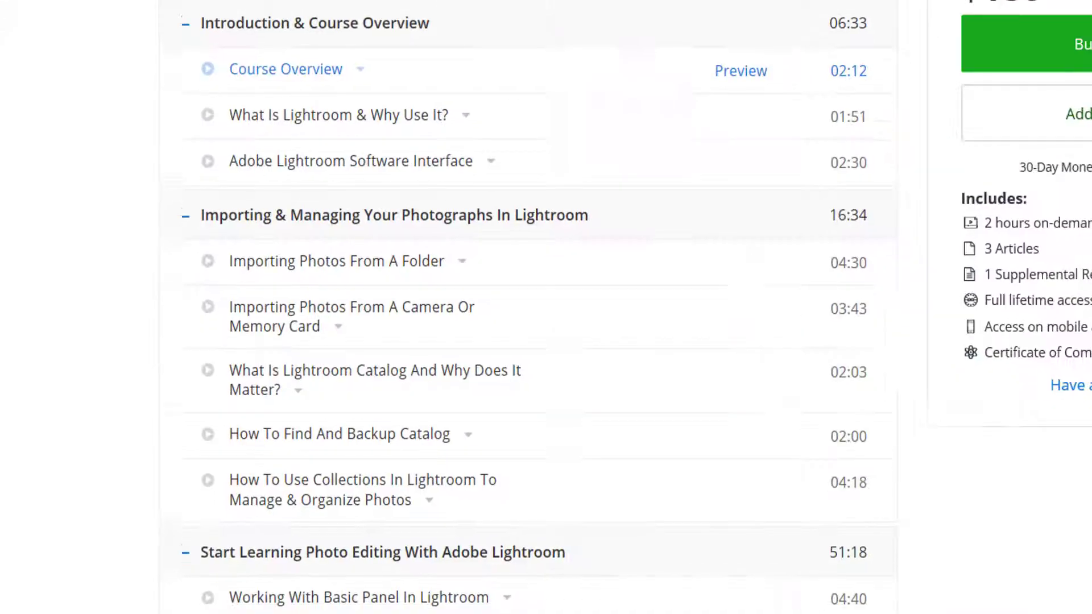
- Scroll through the Lightroom course curriculum page in the browser
{"action": "scroll", "scroll_direction": "down", "scroll_amount": 3}
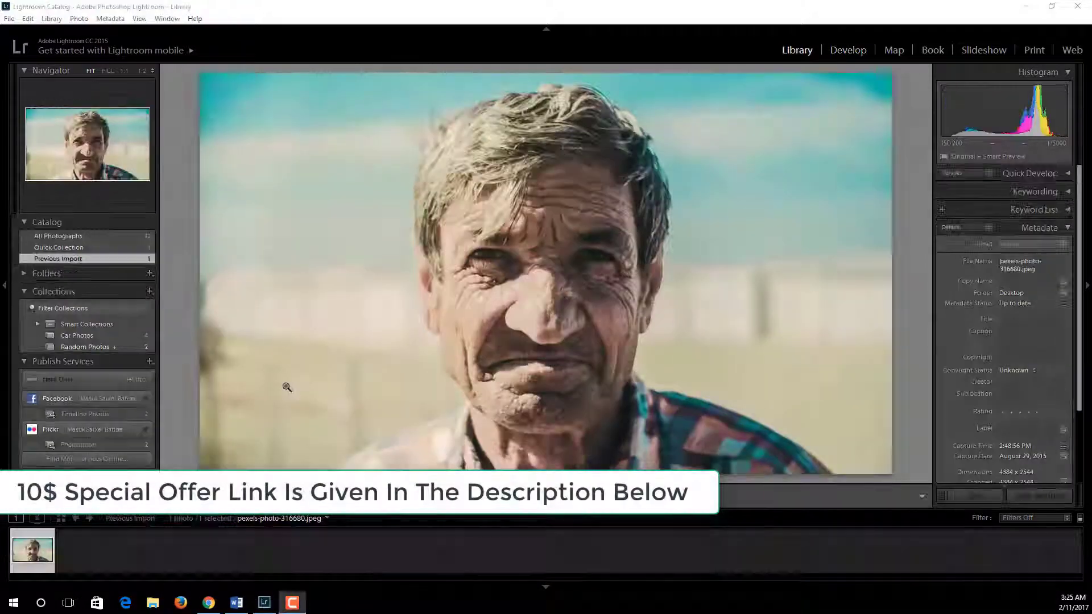
{"action": "left_click", "coordinate": [848, 50]}
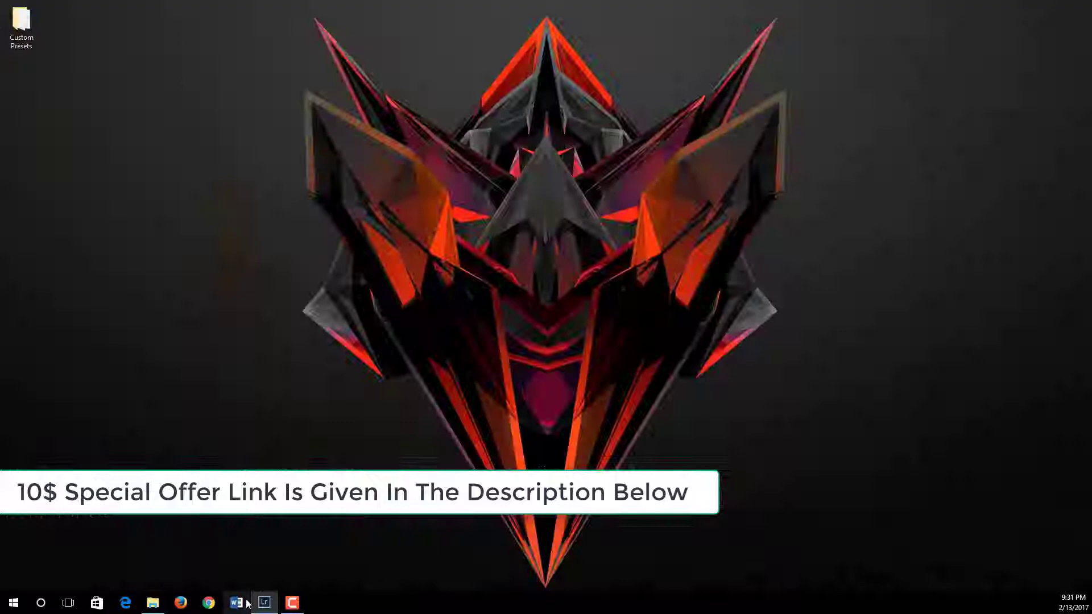
{"action": "left_click", "coordinate": [263, 602]}
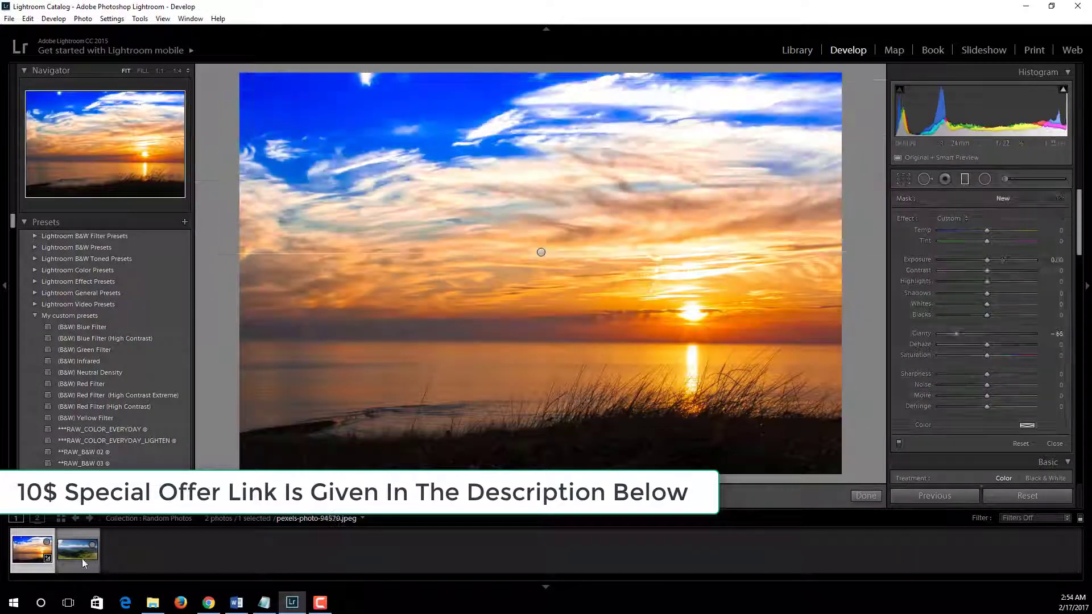
{"action": "left_click", "coordinate": [797, 50]}
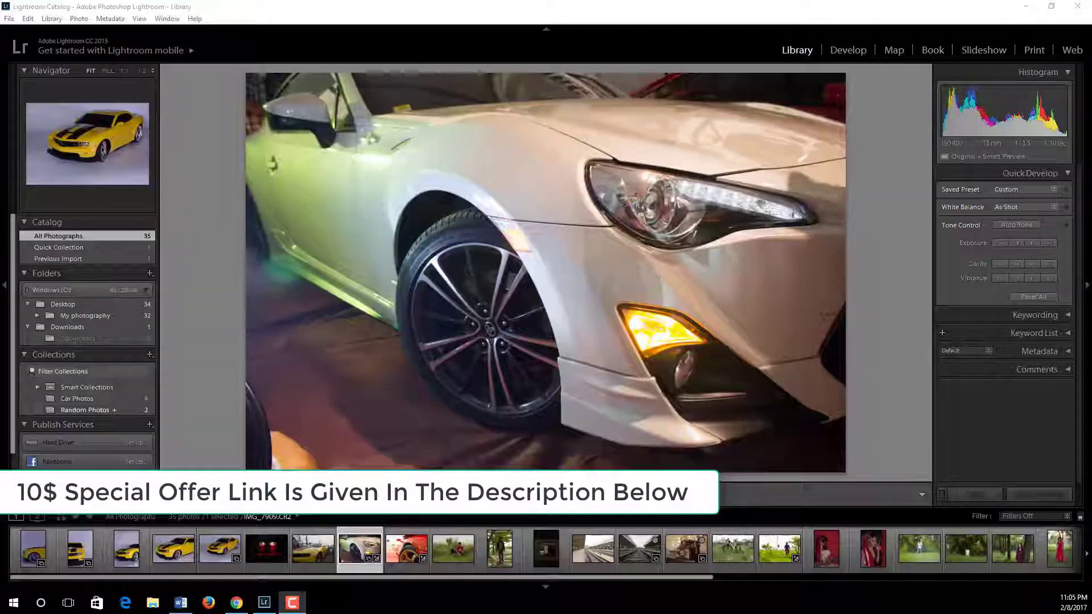
{"action": "left_click", "coordinate": [848, 50]}
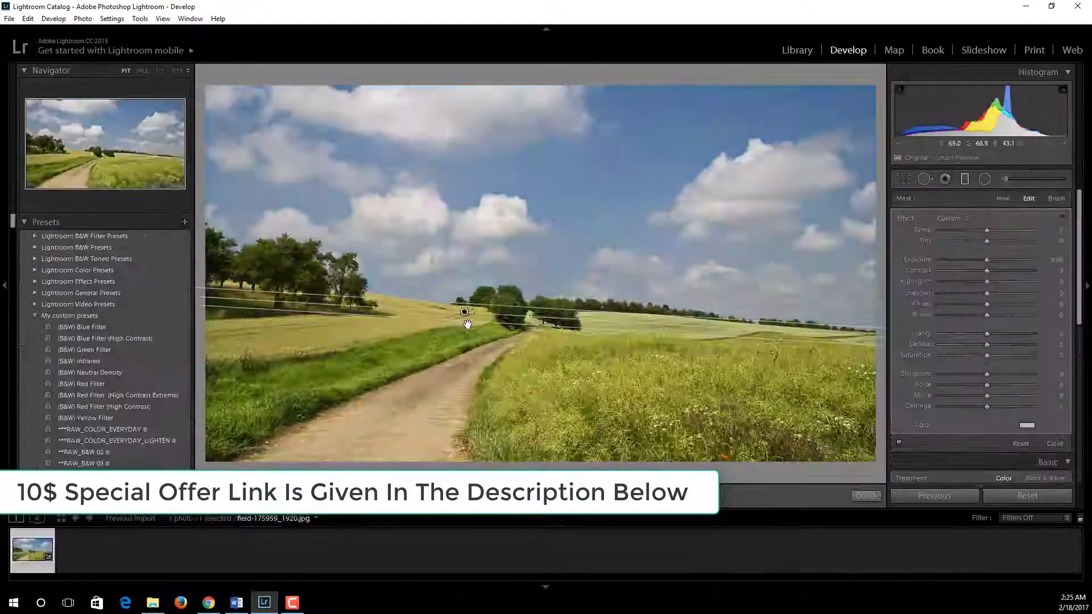